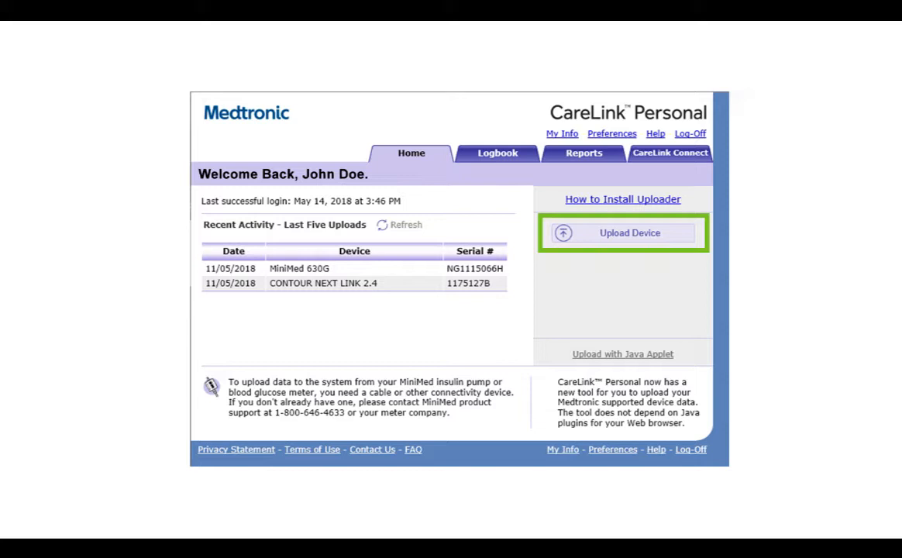
Step: Launch the CareLink uploader from the CareLink Personal home page via Upload Device
{"action": "left_click", "coordinate": [623, 233]}
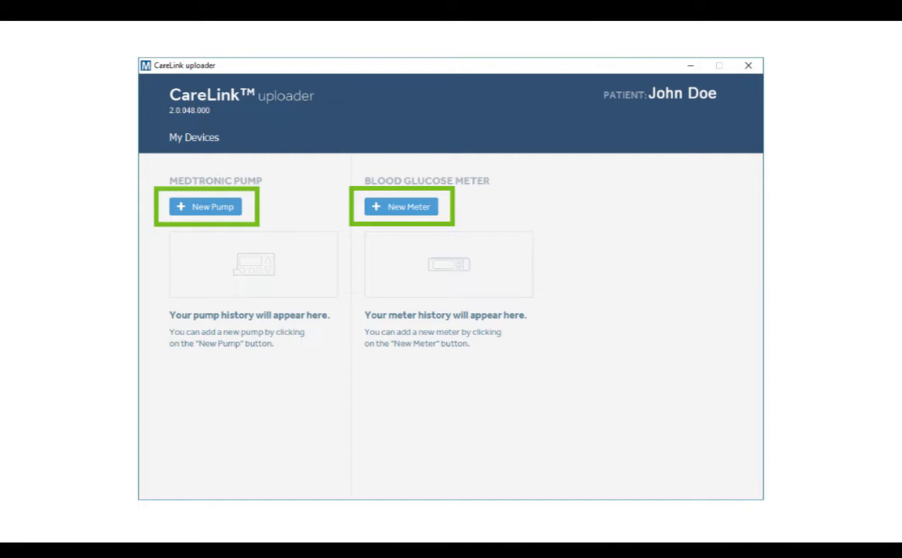
Step: Start a new pump and choose the MiniMed 600 Series model tile
{"action": "left_click", "coordinate": [208, 206]}
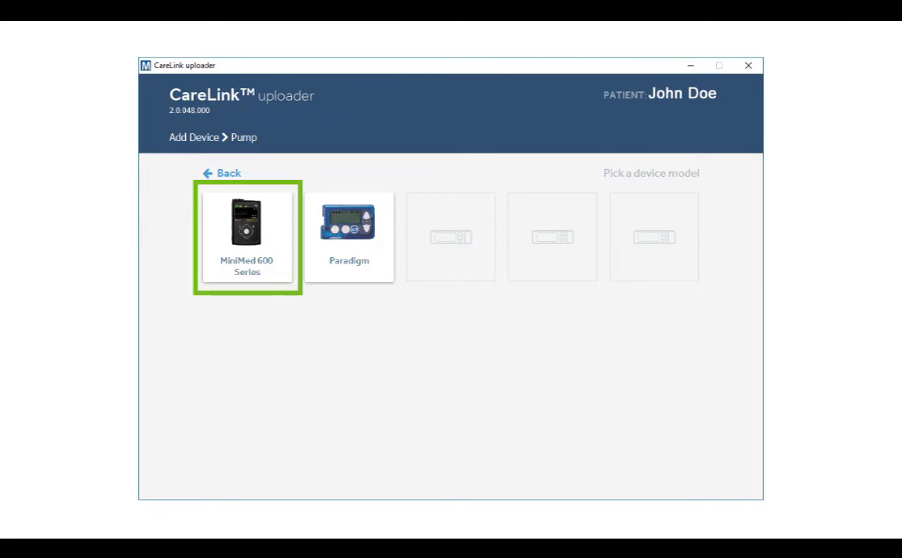
{"action": "left_click", "coordinate": [248, 235]}
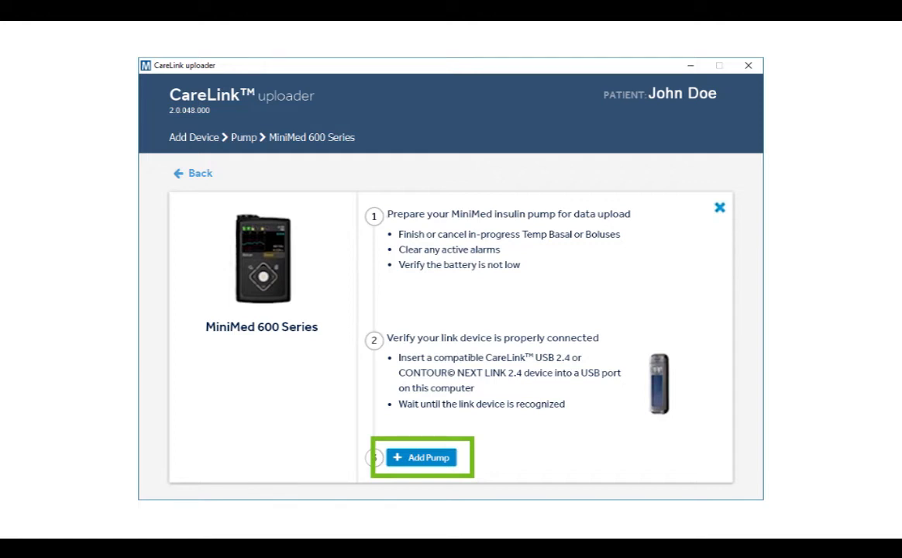
Step: Add the MiniMed 600 Series pump to the device list via Add Pump
{"action": "left_click", "coordinate": [422, 457]}
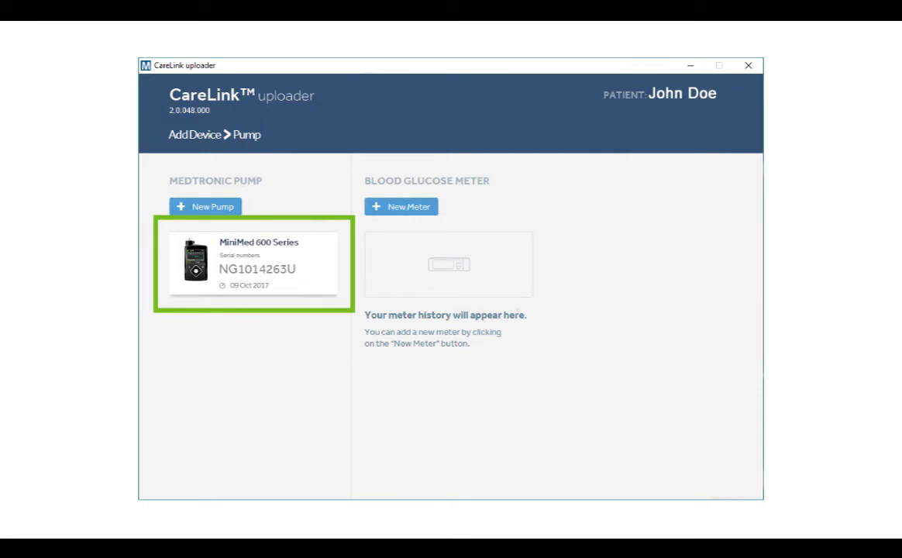
Step: Select the MiniMed 600 Series pump card and begin its data upload
{"action": "left_click", "coordinate": [254, 264]}
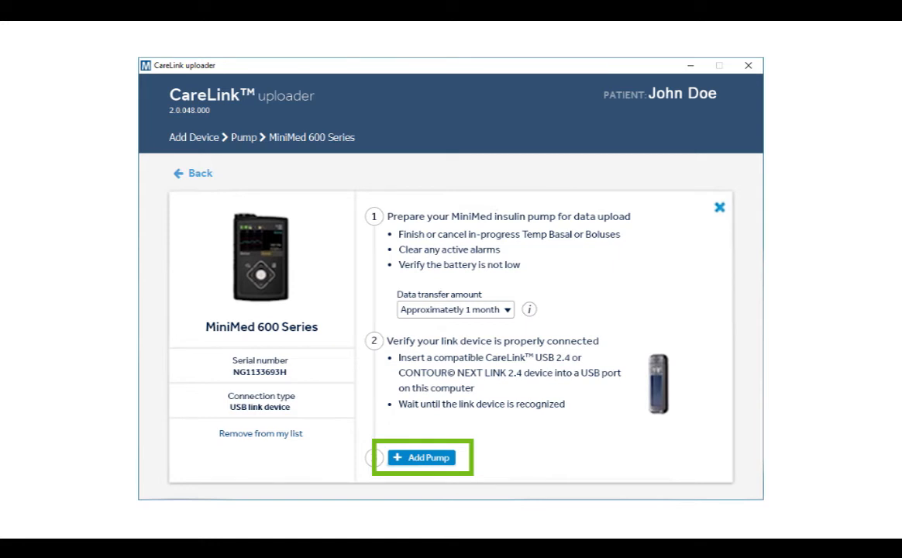
{"action": "left_click", "coordinate": [422, 457]}
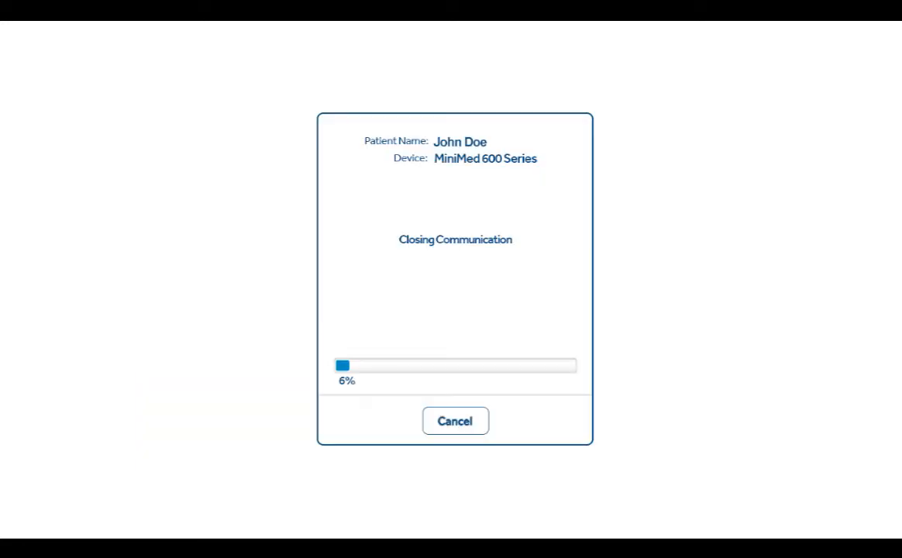